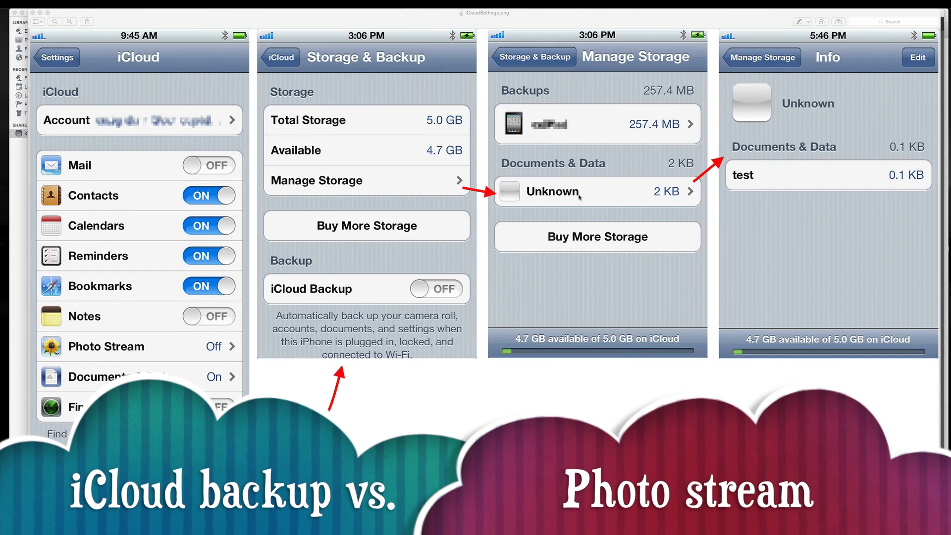
# Step: Scroll through the My Photo Stream photo grid in iPhoto
pyautogui.scroll(-3)
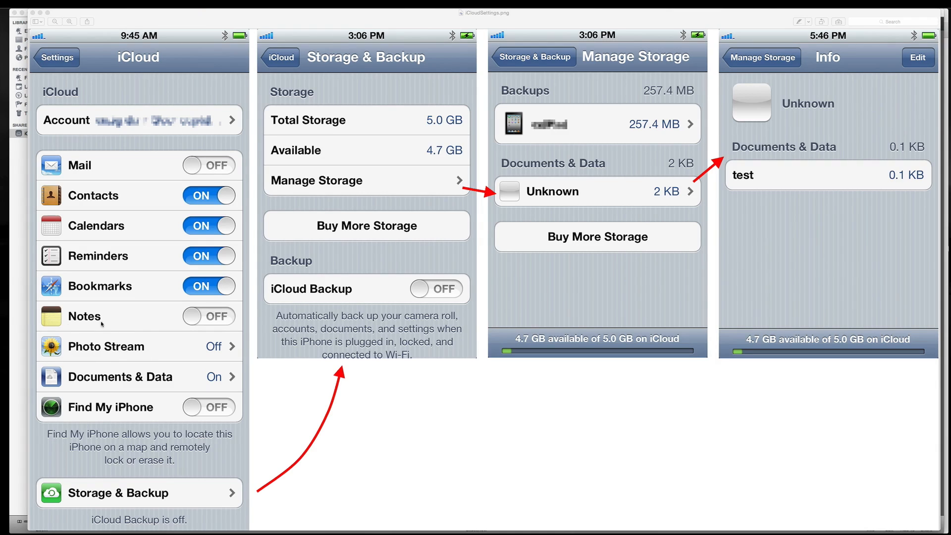
pyautogui.moveTo(124, 327)
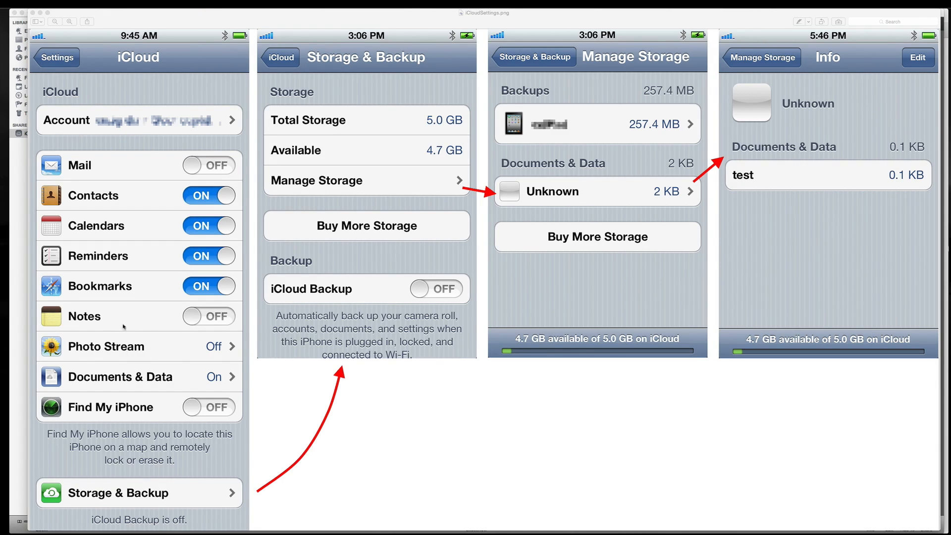
pyautogui.moveTo(133, 334)
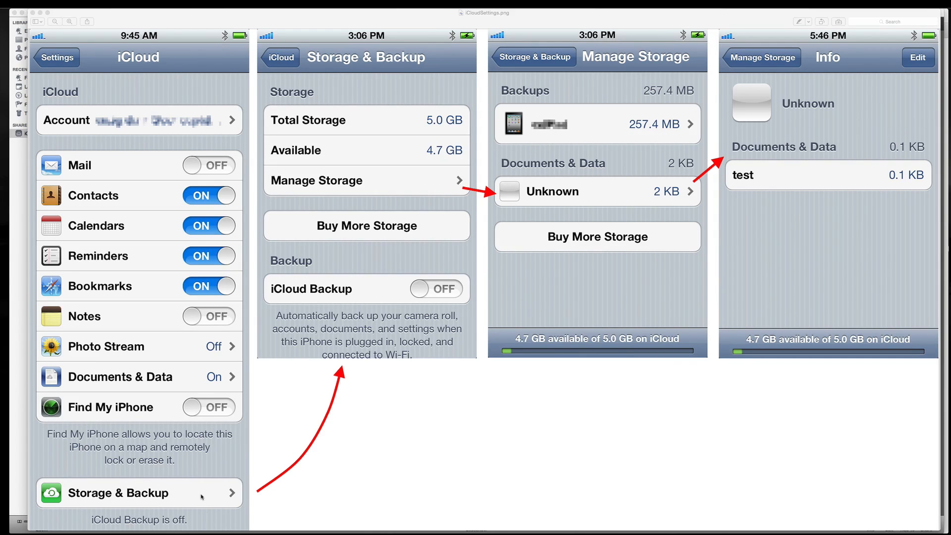
pyautogui.moveTo(387, 175)
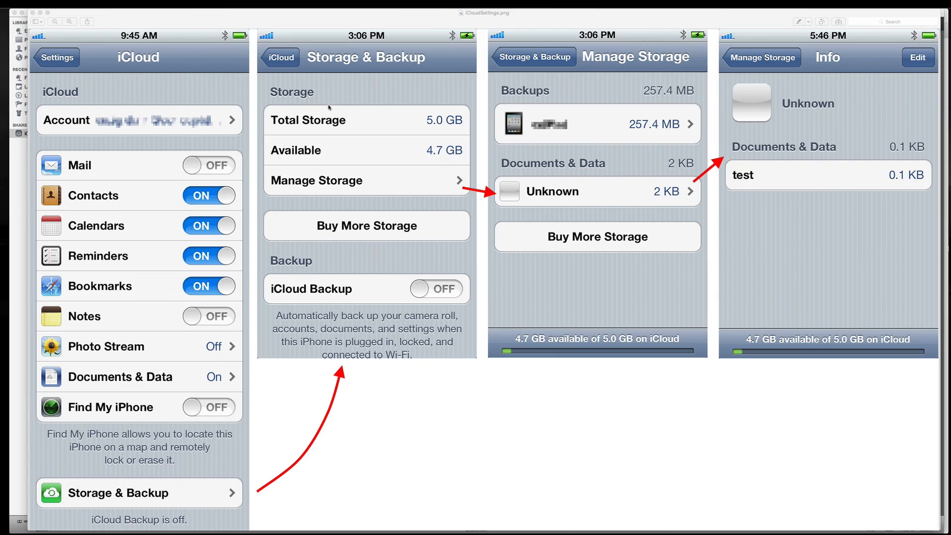
pyautogui.moveTo(290, 188)
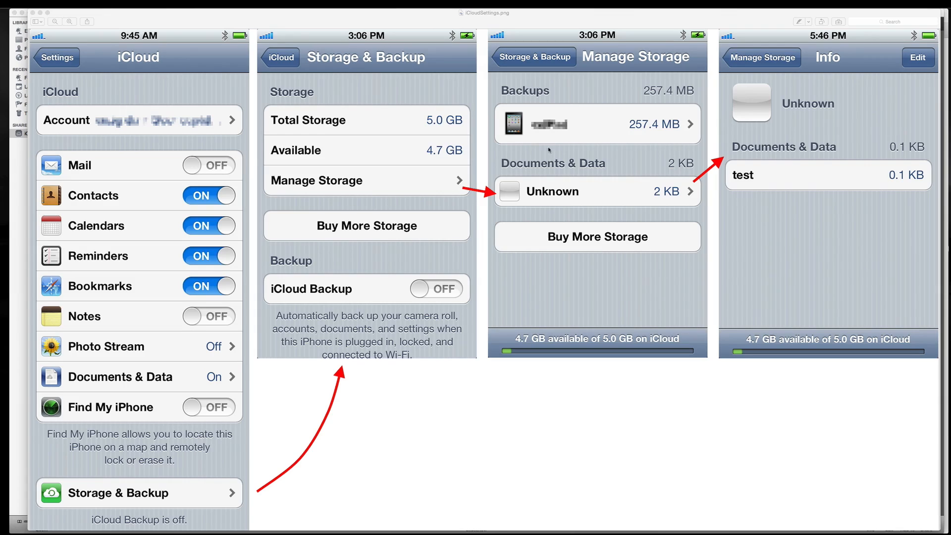
pyautogui.moveTo(581, 137)
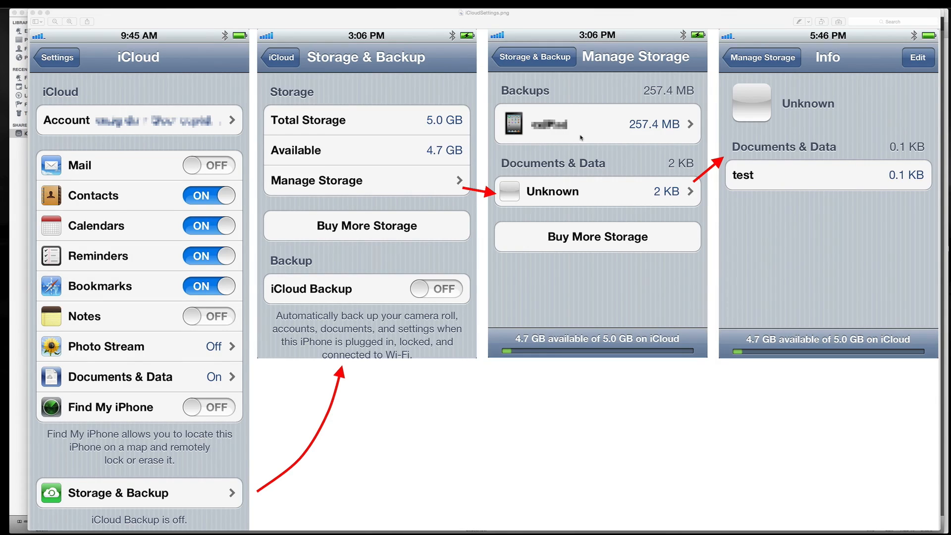
pyautogui.moveTo(612, 126)
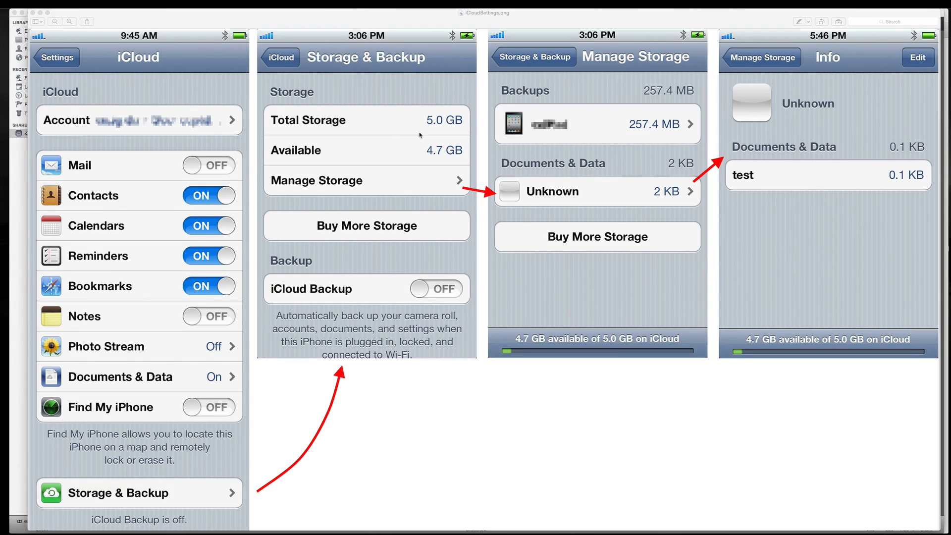
pyautogui.moveTo(378, 159)
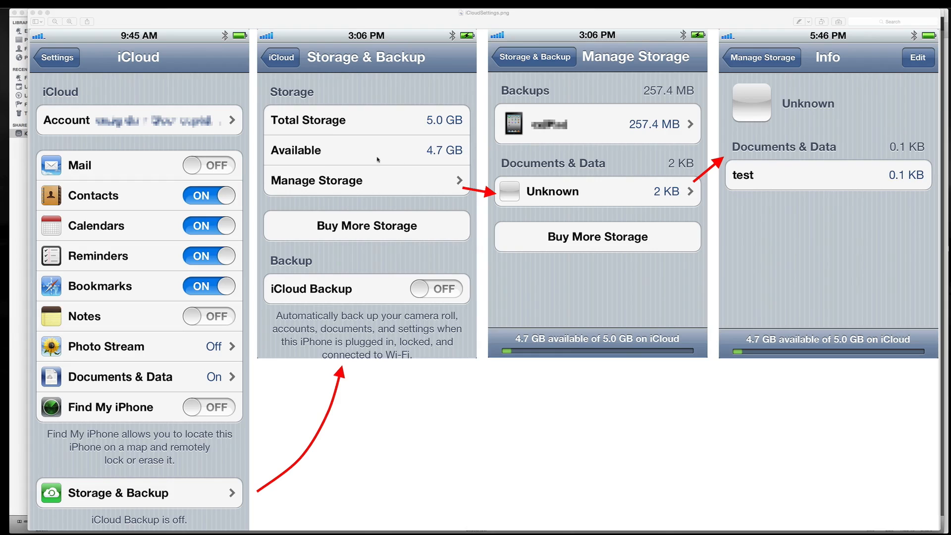
pyautogui.moveTo(443, 113)
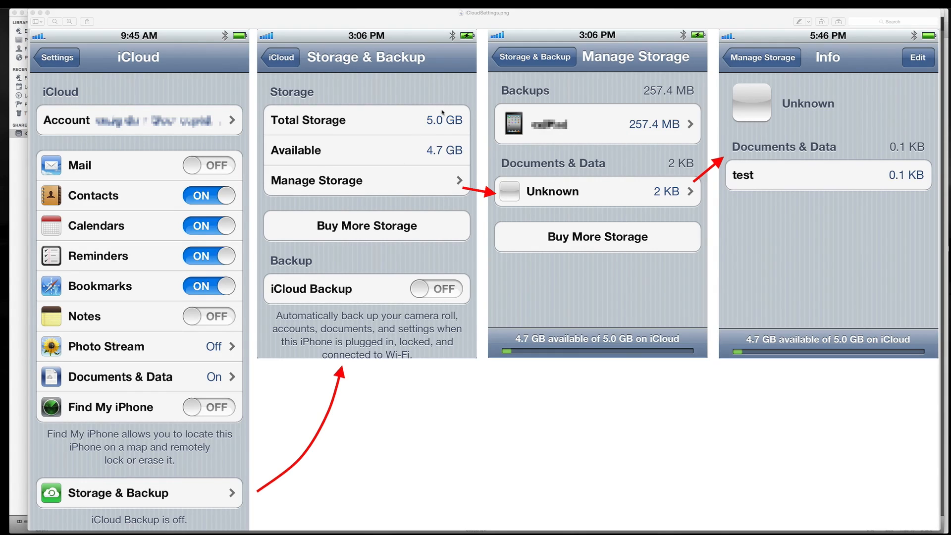
pyautogui.moveTo(208, 308)
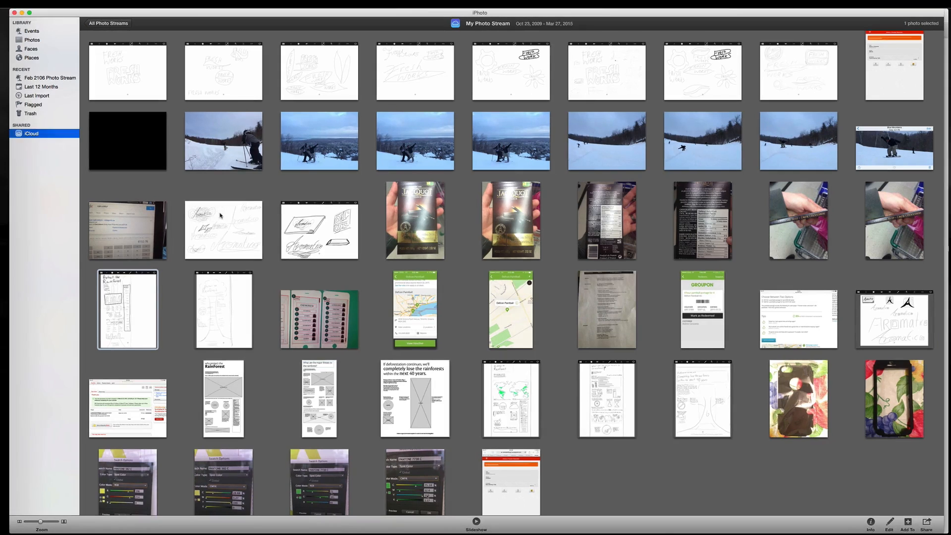
# Step: Go to the iCloud streams overview and open the My Photo Stream album
pyautogui.click(25, 5)
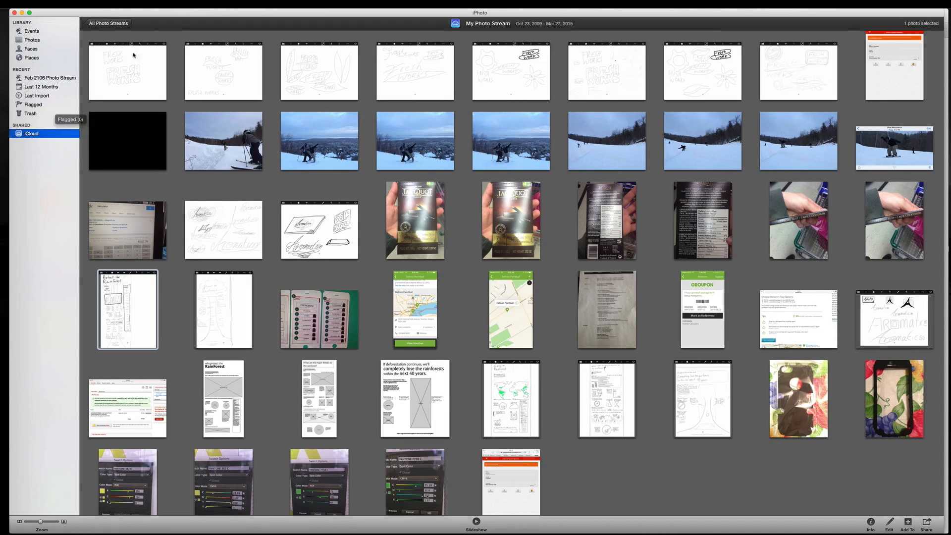
pyautogui.moveTo(30, 114)
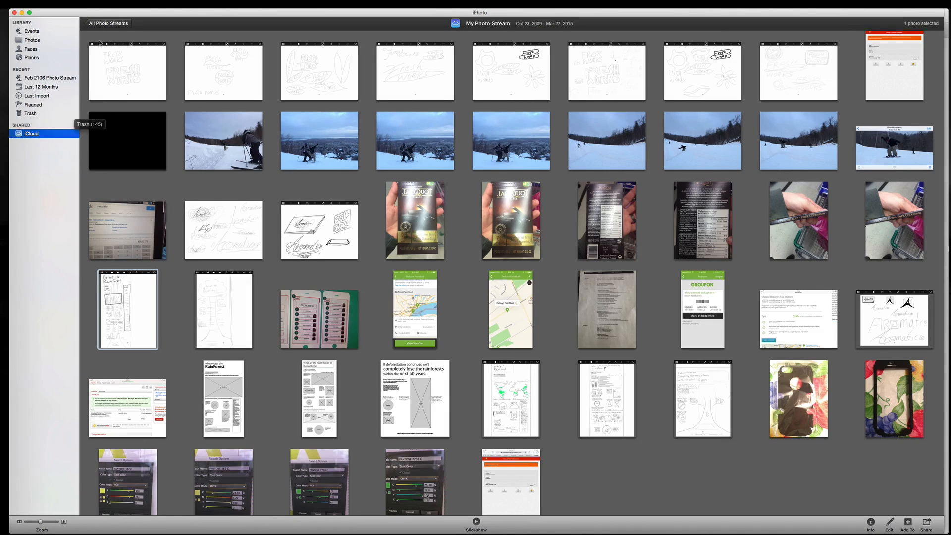
pyautogui.moveTo(37, 95)
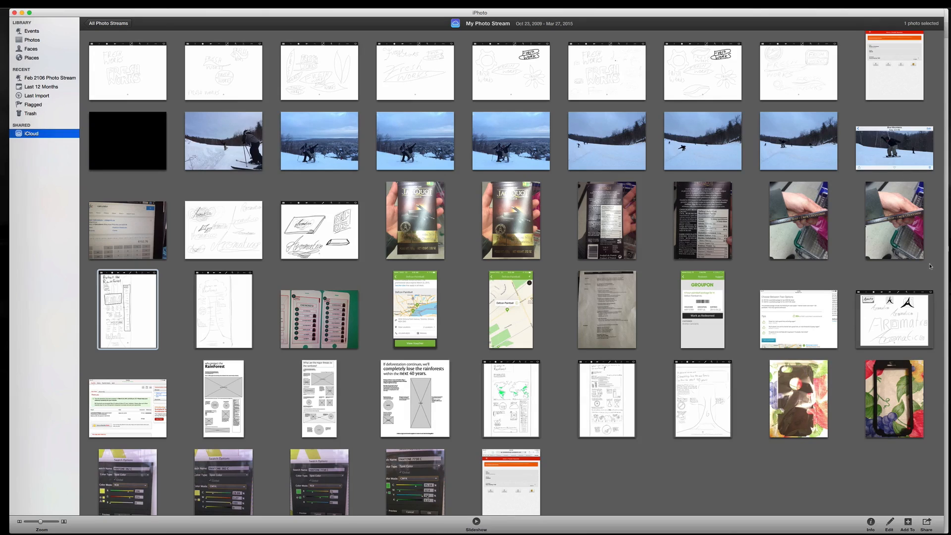
pyautogui.scroll(-3)
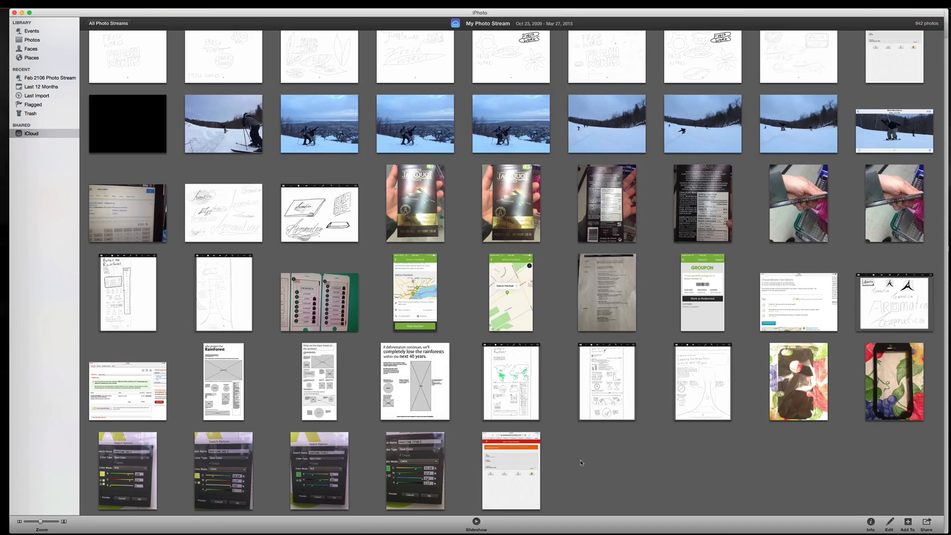
pyautogui.moveTo(590, 463)
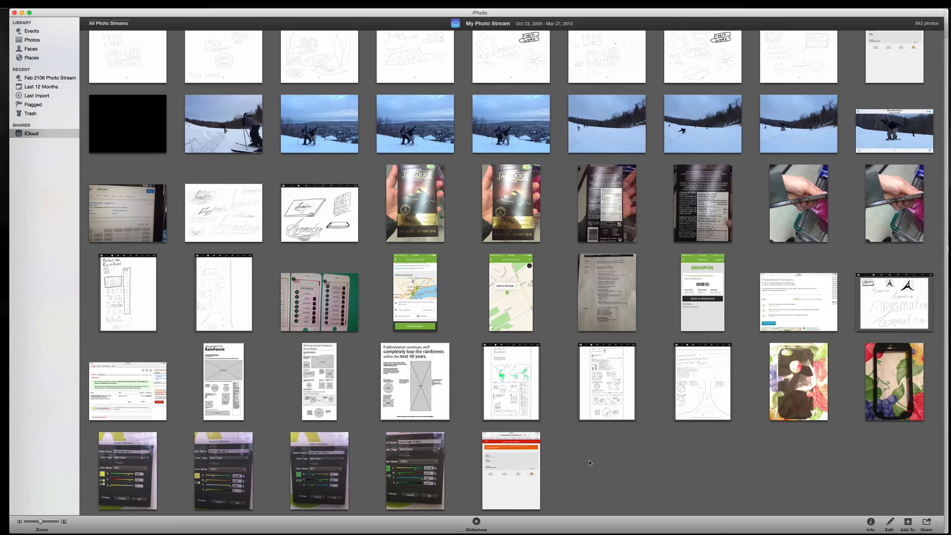
pyautogui.moveTo(560, 318)
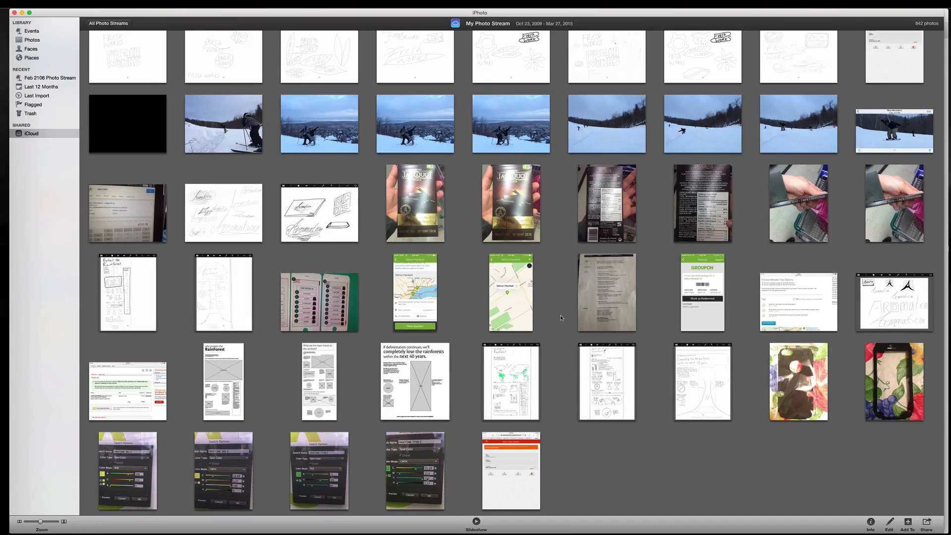
pyautogui.moveTo(557, 277)
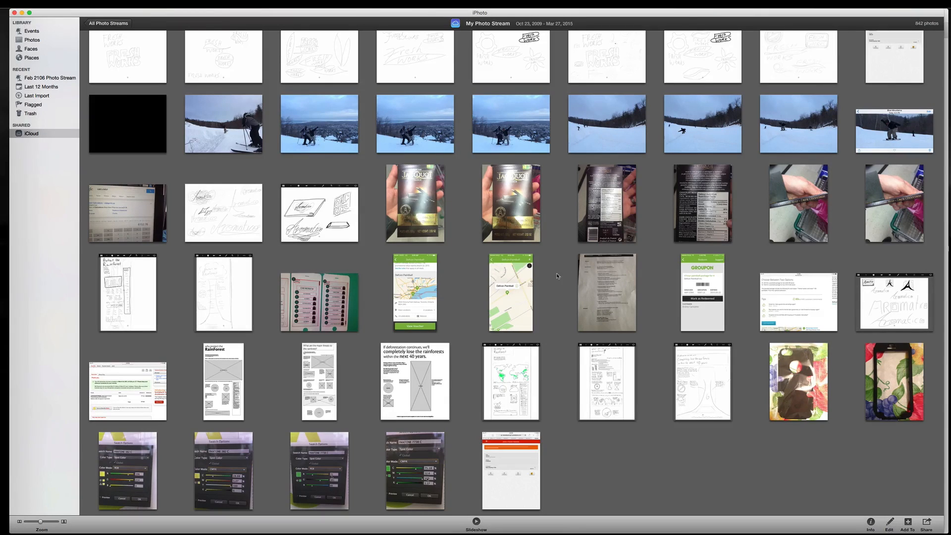
pyautogui.click(31, 133)
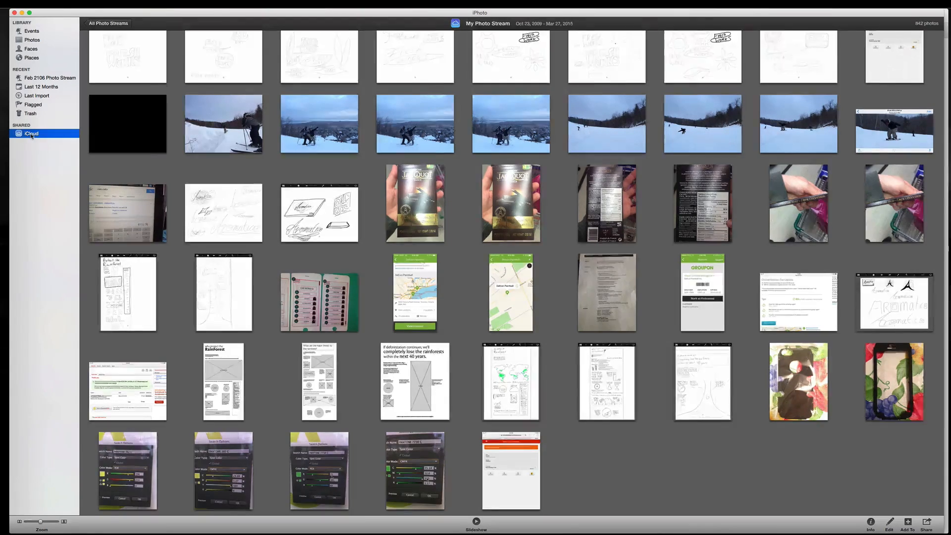
pyautogui.click(31, 133)
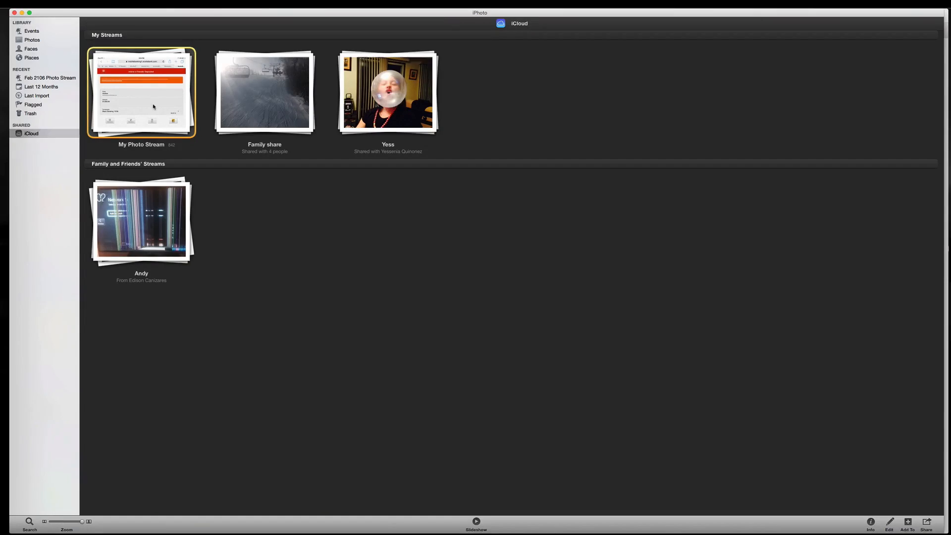
pyautogui.doubleClick(141, 91)
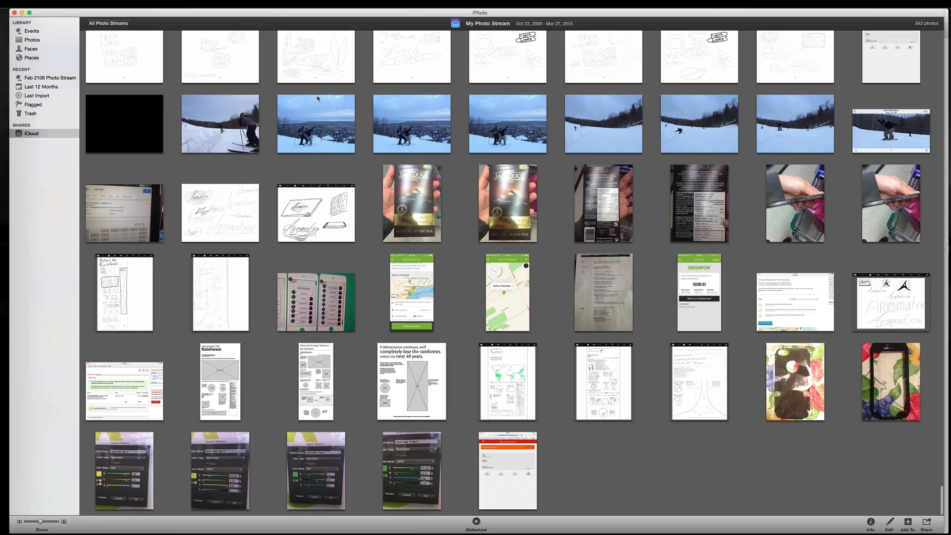
pyautogui.moveTo(659, 337)
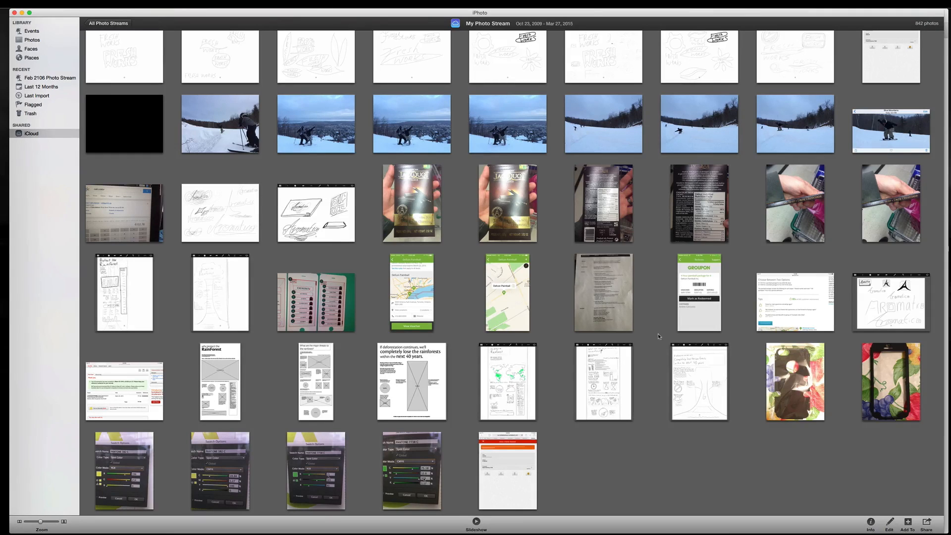
# Step: Select all 842 photos with Cmd+A, deselect via Edit, then Select All again
pyautogui.press('cmd+a')
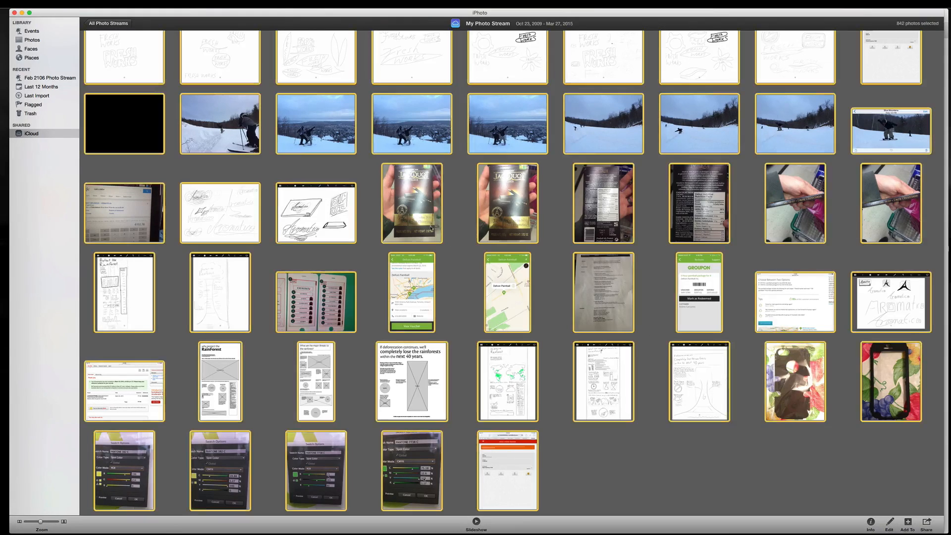
pyautogui.click(79, 6)
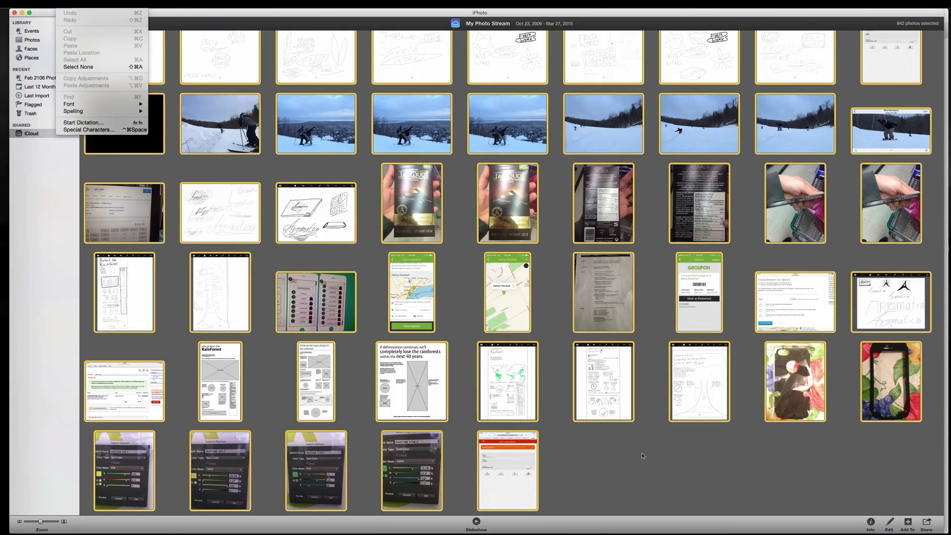
pyautogui.click(78, 67)
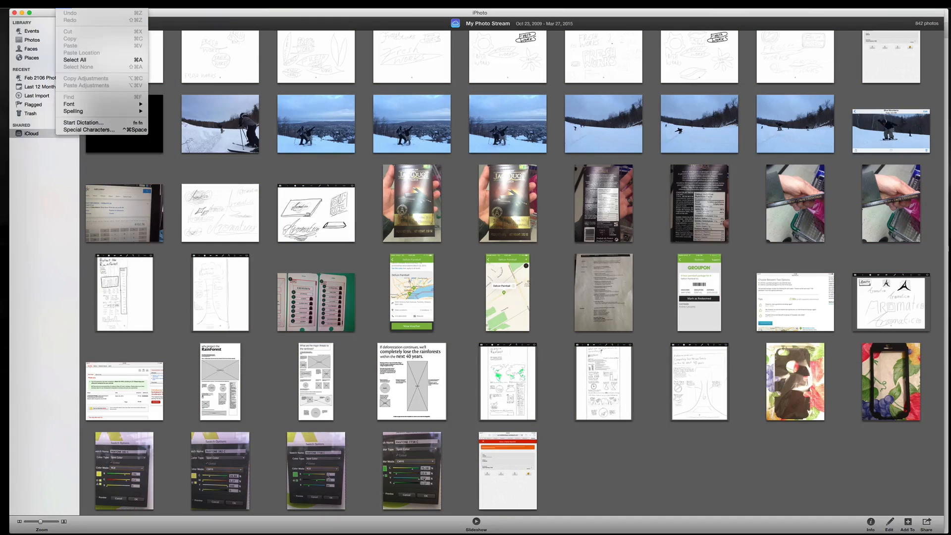
pyautogui.click(75, 59)
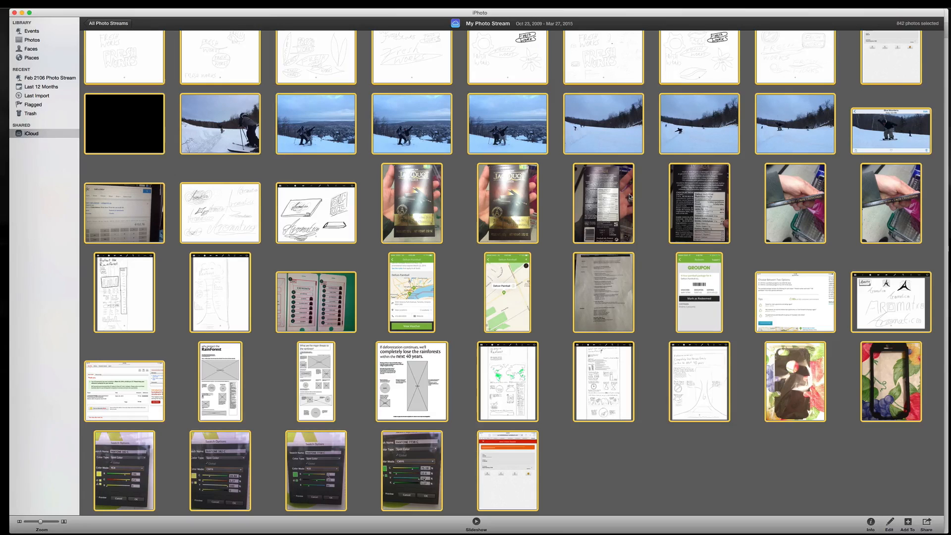
pyautogui.moveTo(616, 154)
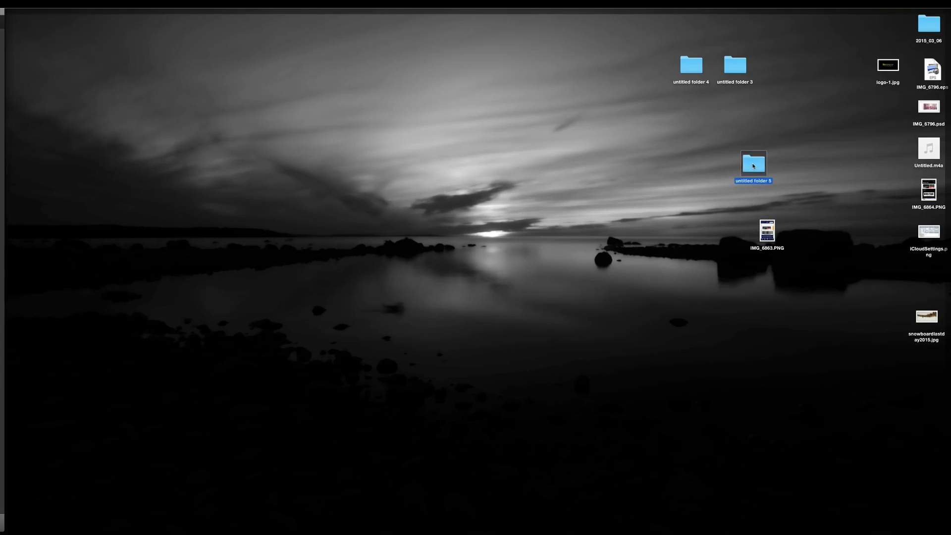
# Step: Open the empty desktop folder 'untitled folder 5' in Finder
pyautogui.doubleClick(753, 164)
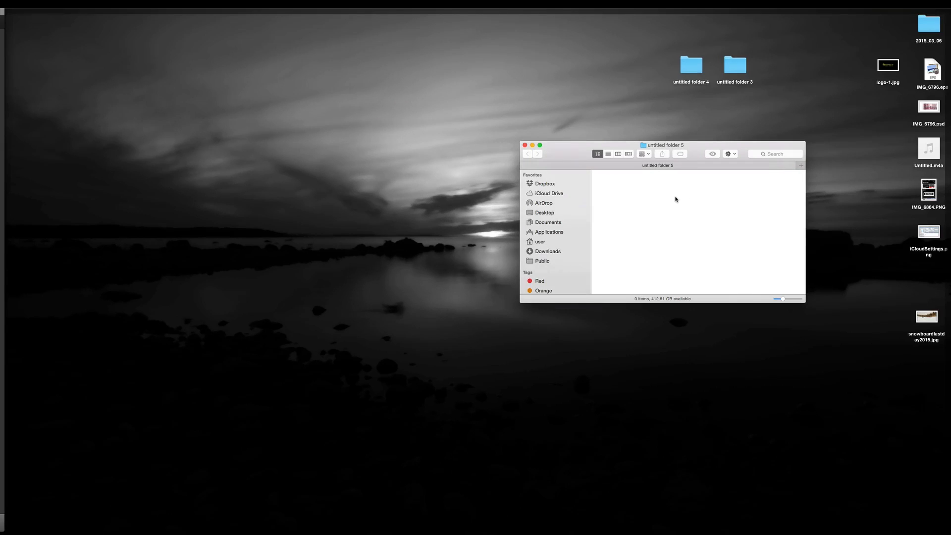
pyautogui.moveTo(670, 217)
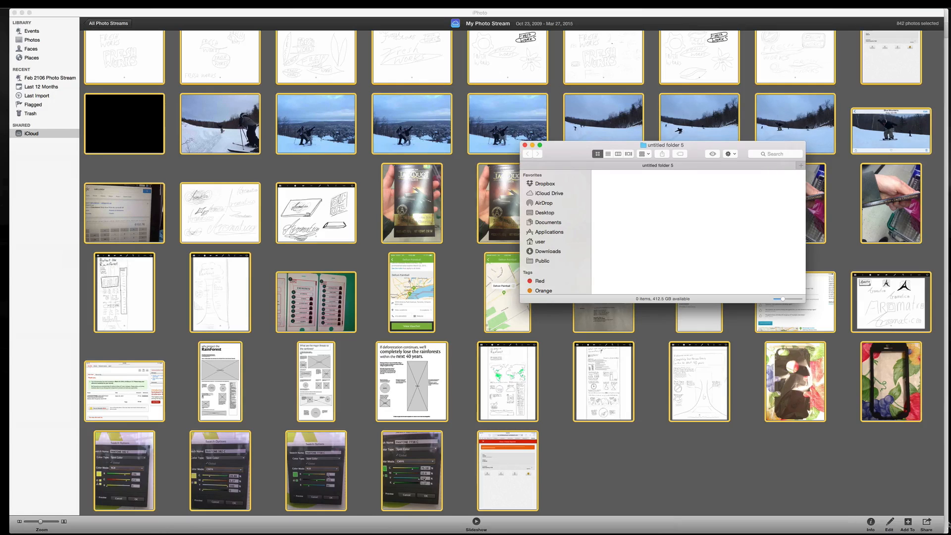
pyautogui.moveTo(797, 19)
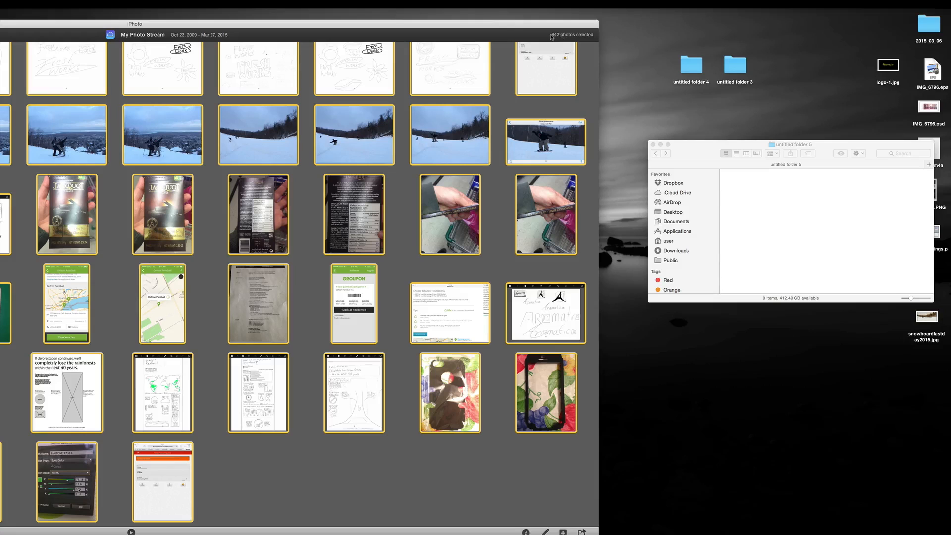
pyautogui.moveTo(560, 38)
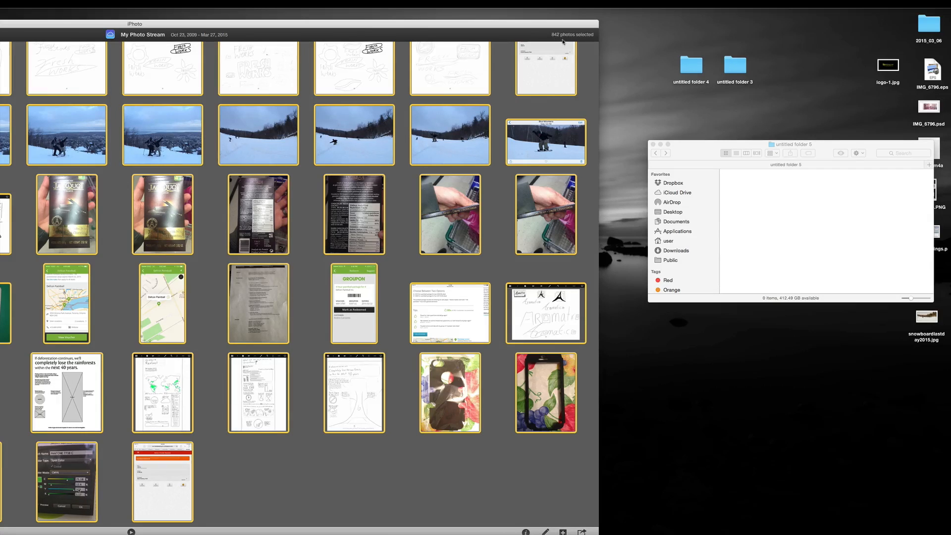
pyautogui.moveTo(801, 205)
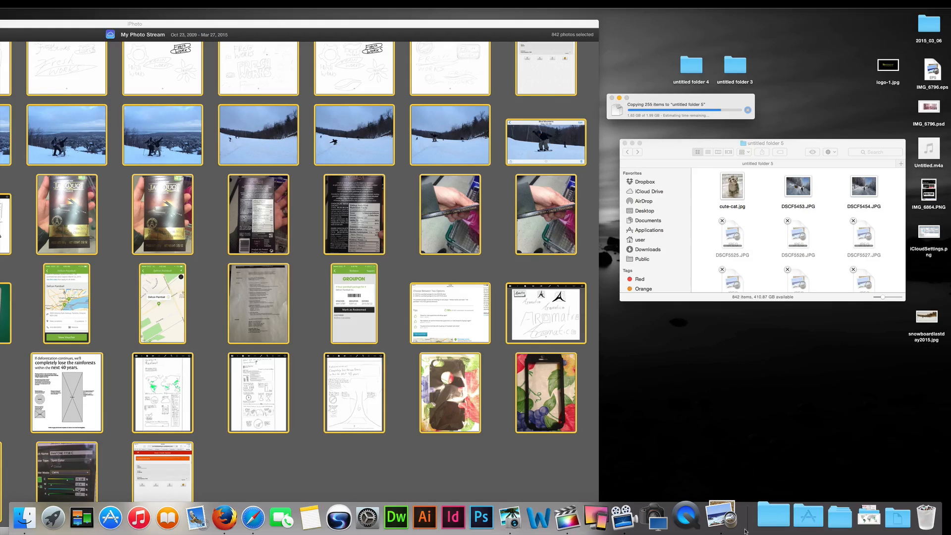
pyautogui.moveTo(266, 517)
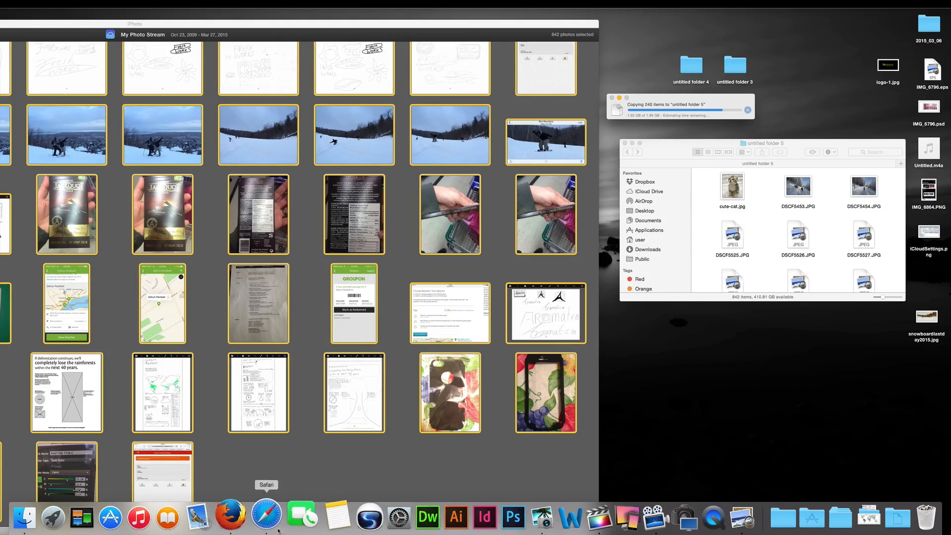